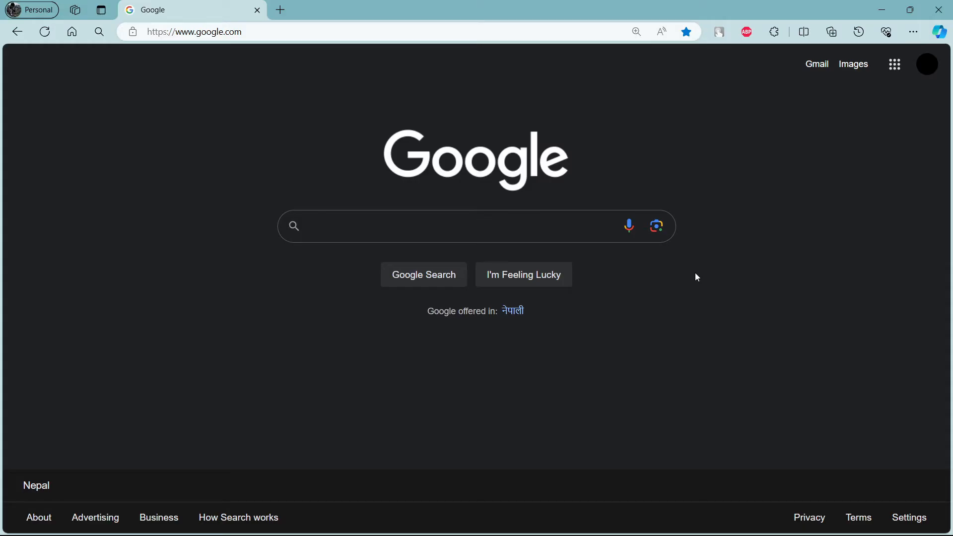
Search Google for 'itrent payroll login' and follow the 'ESS - Login' result.
text(itrent payroll login)
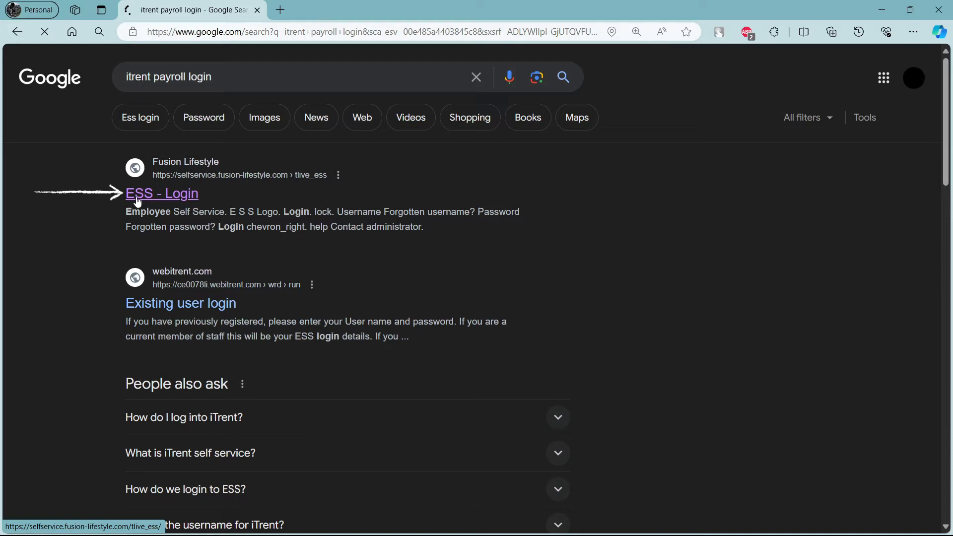
click(161, 193)
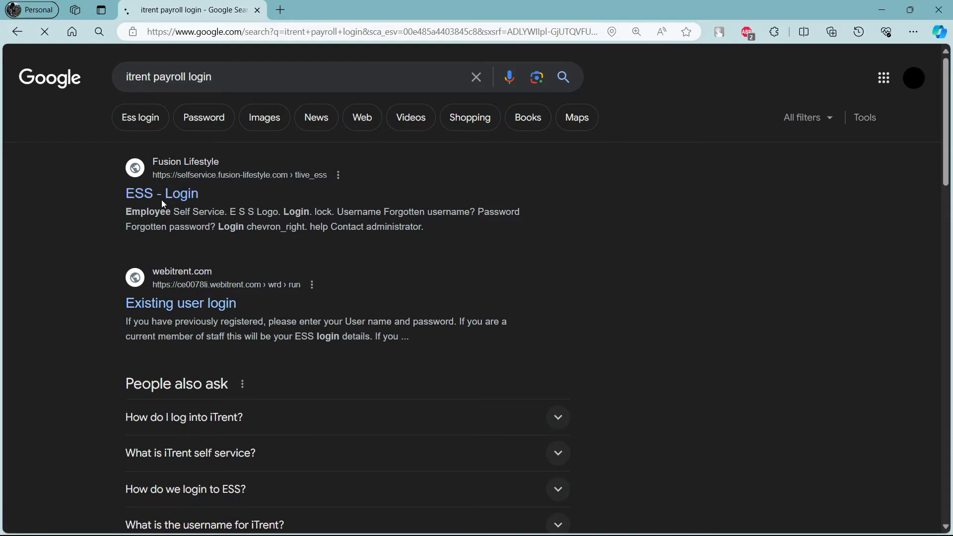
click(162, 194)
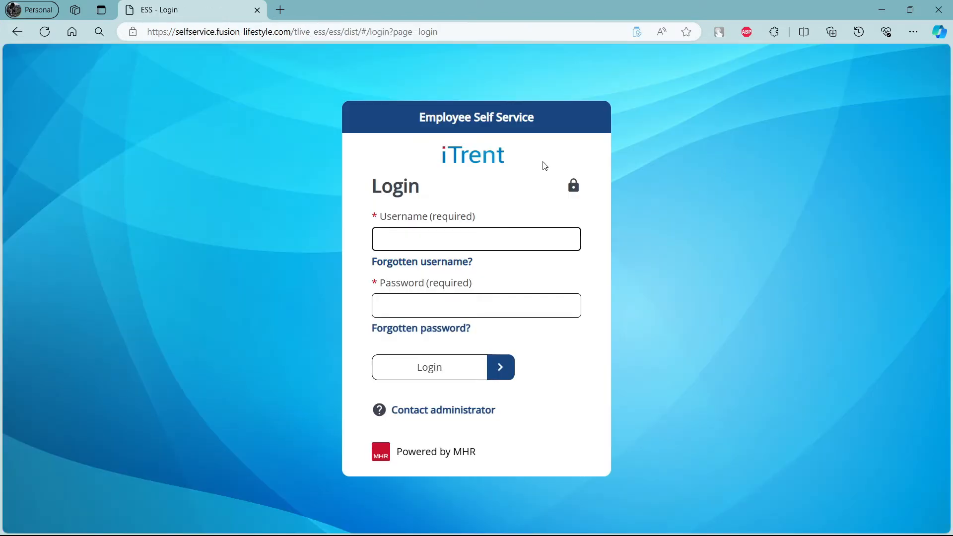
double_click(473, 154)
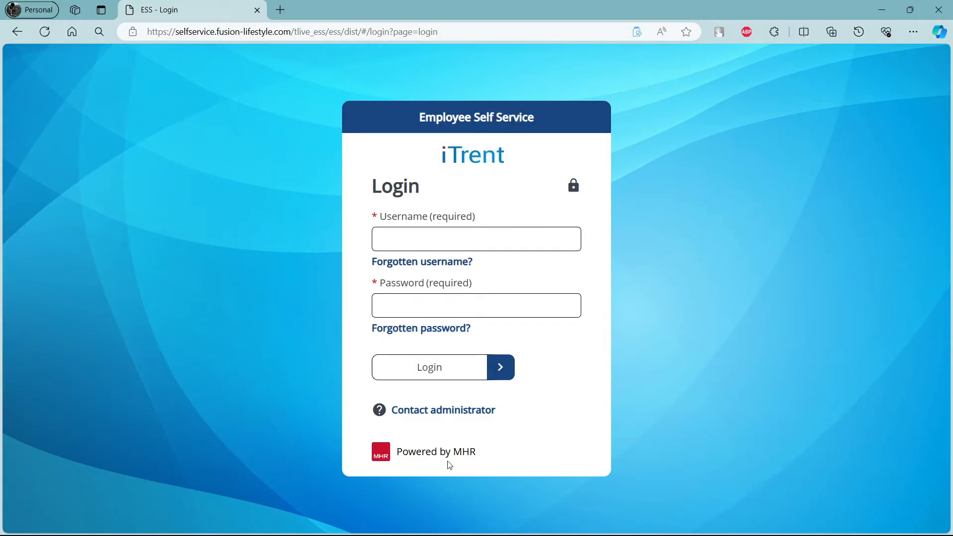
mouse_move(462, 457)
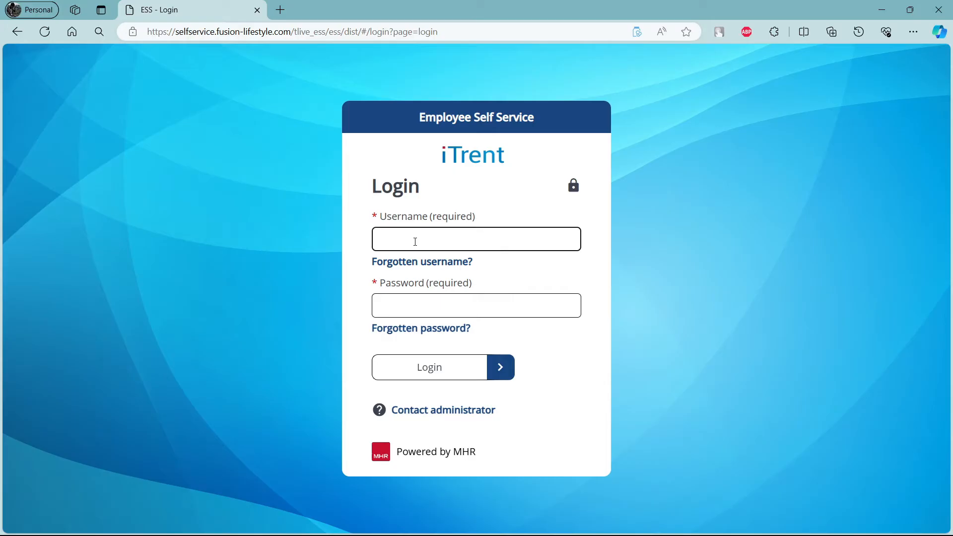
Select the Username box and enter a password into the login form.
click(476, 238)
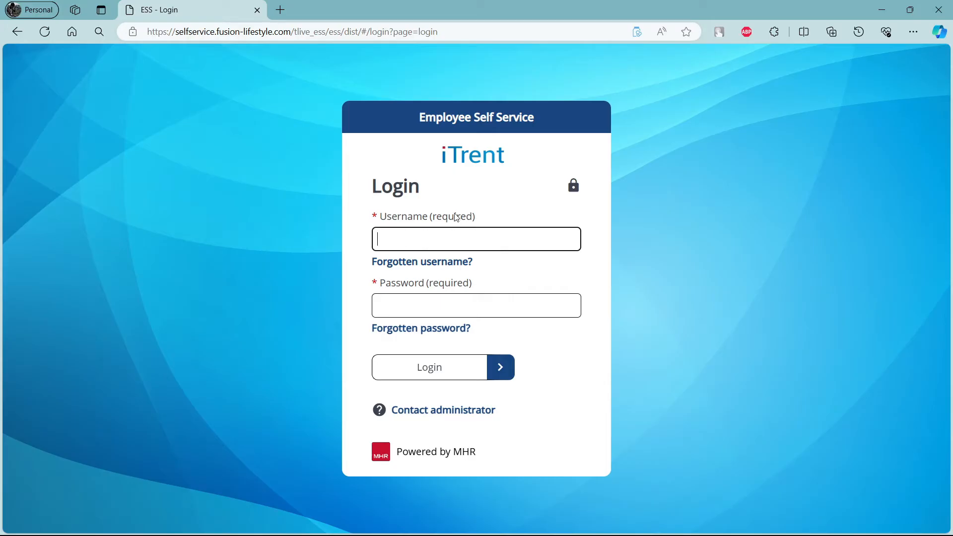
mouse_move(464, 210)
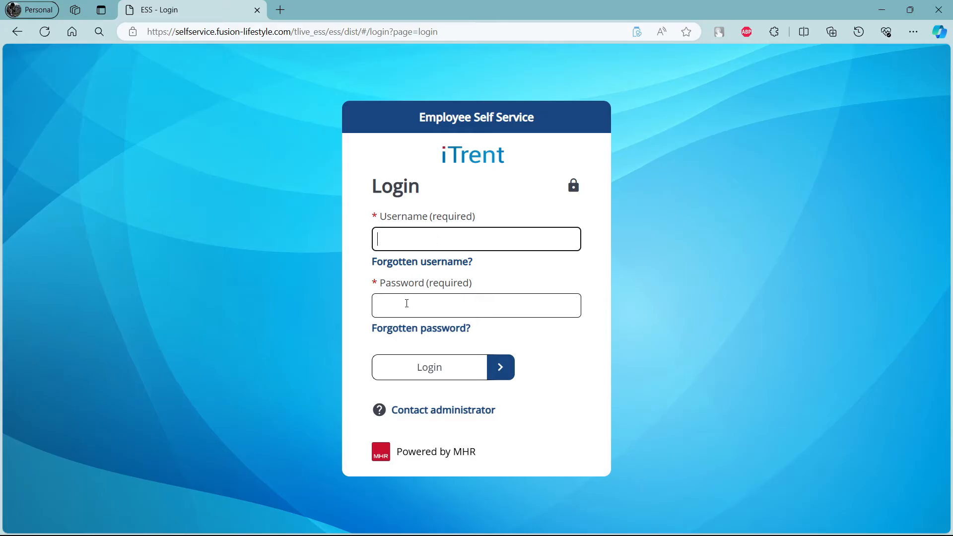
text(•••••)
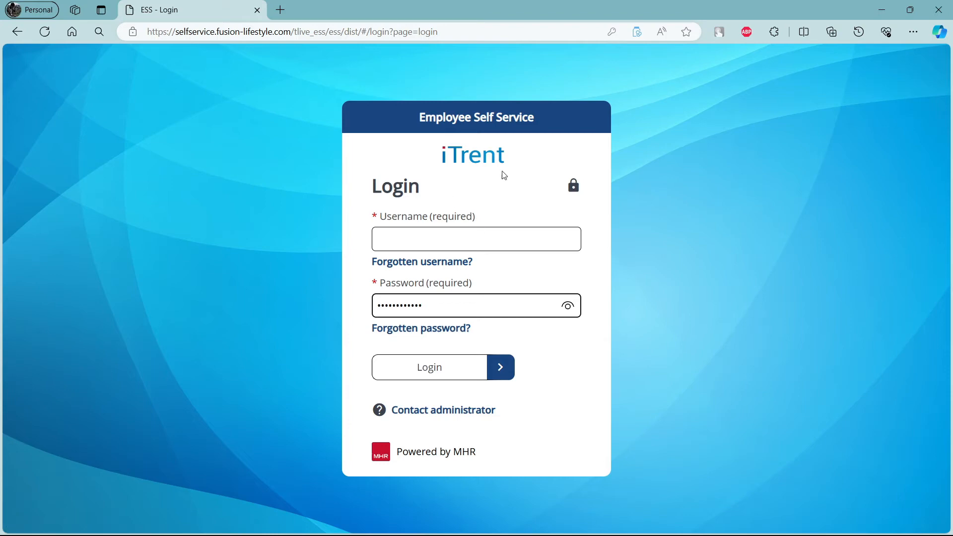
mouse_move(506, 170)
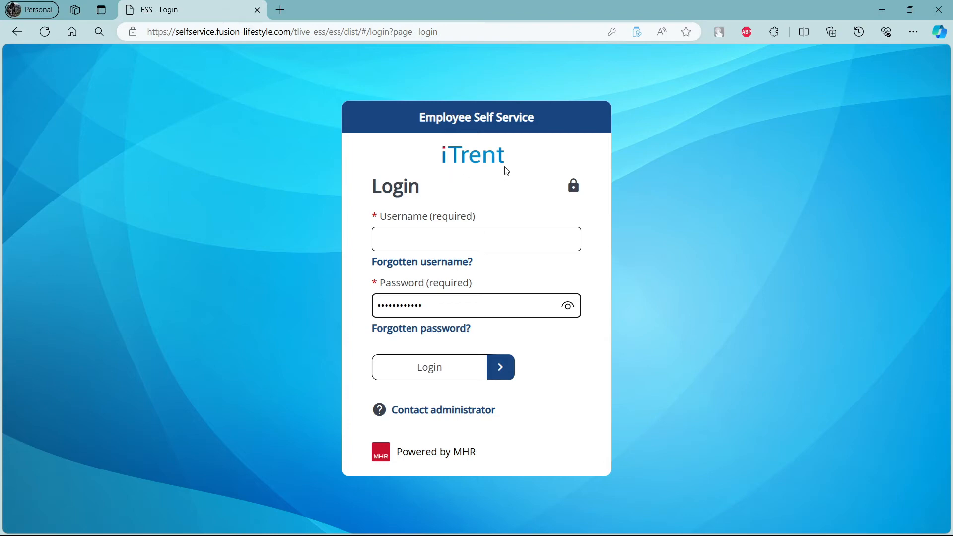
mouse_move(423, 344)
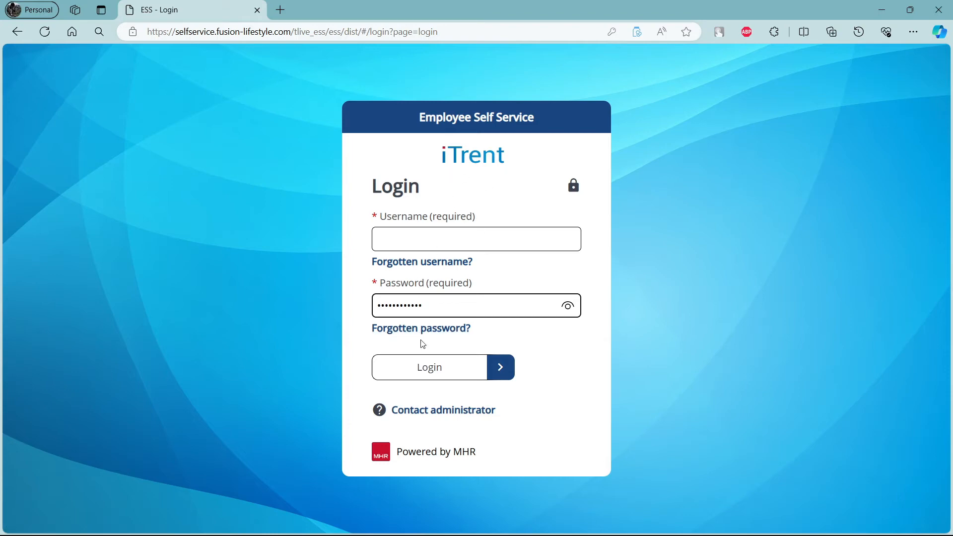
mouse_move(504, 372)
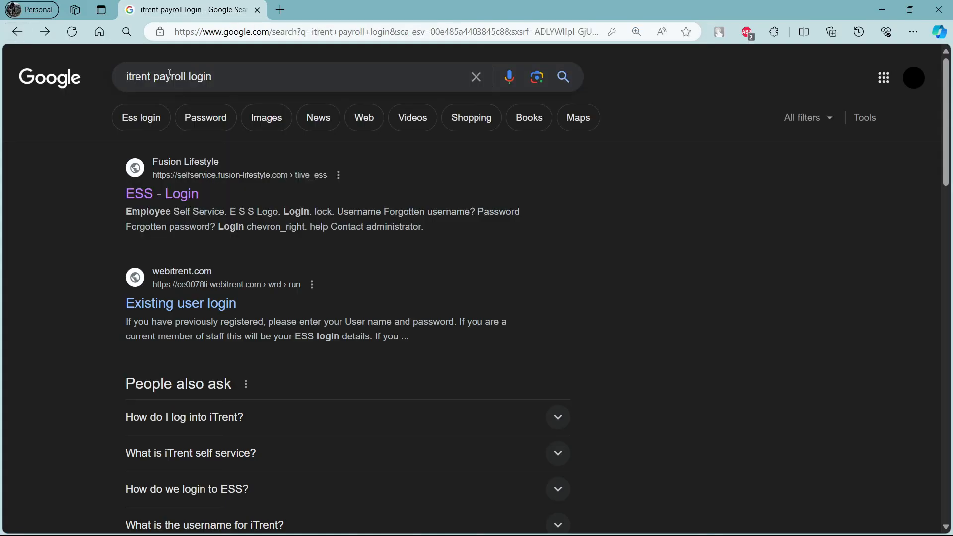
Follow the 'ESS - Login' result again to reach the empty iTrent login form.
click(161, 194)
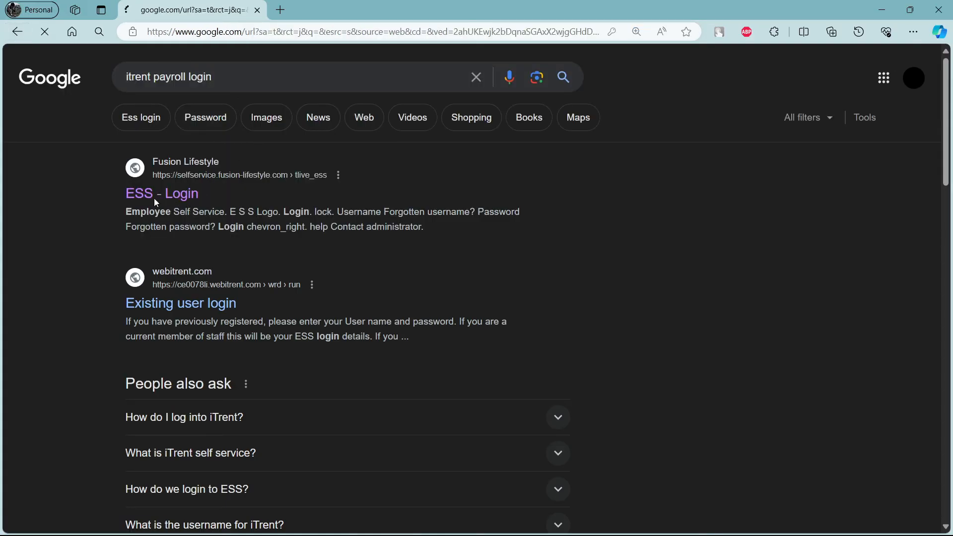
click(162, 194)
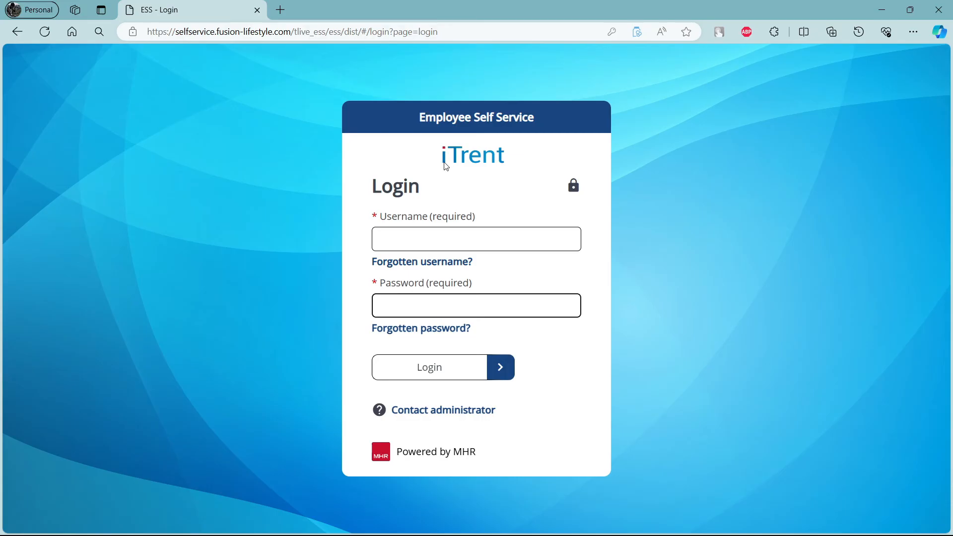
mouse_move(430, 214)
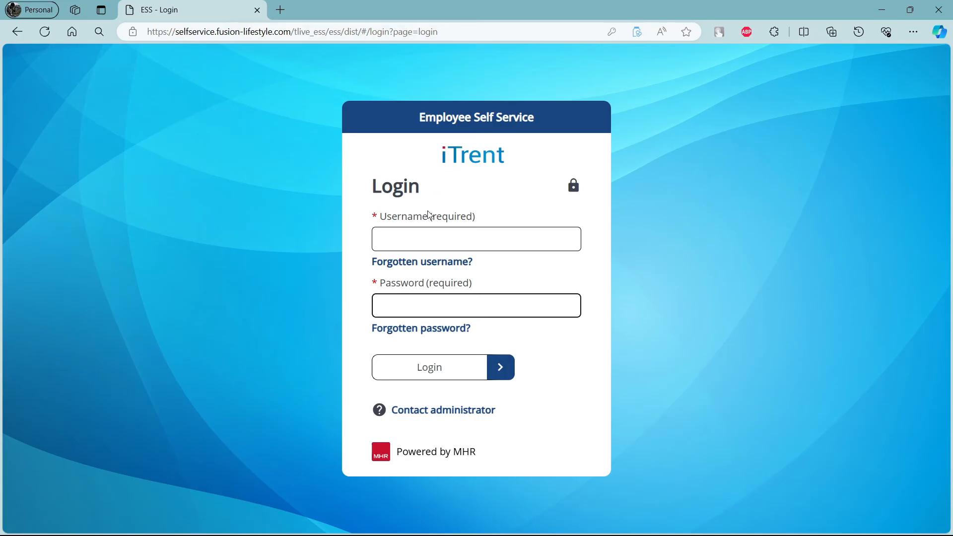
mouse_move(421, 262)
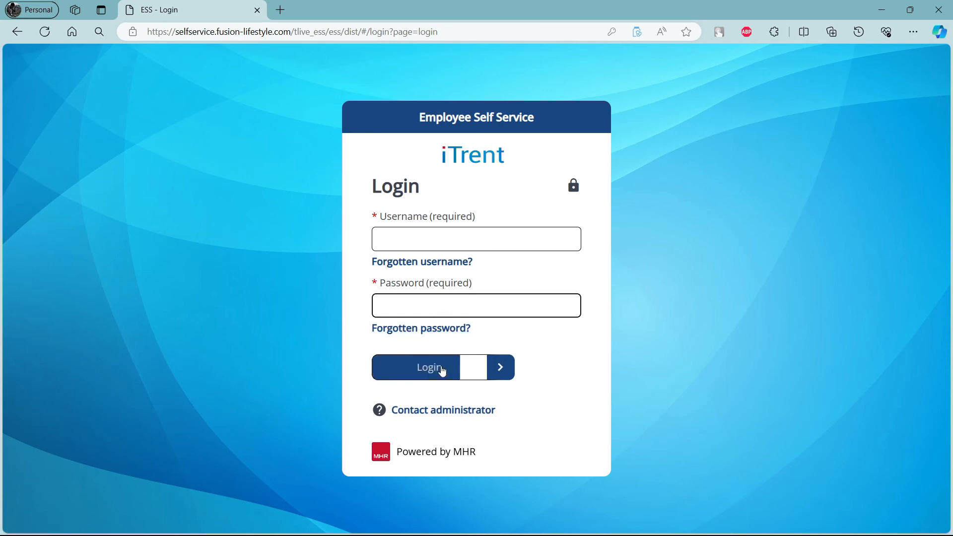
Submit the login form, landing back on the Google home page.
click(292, 32)
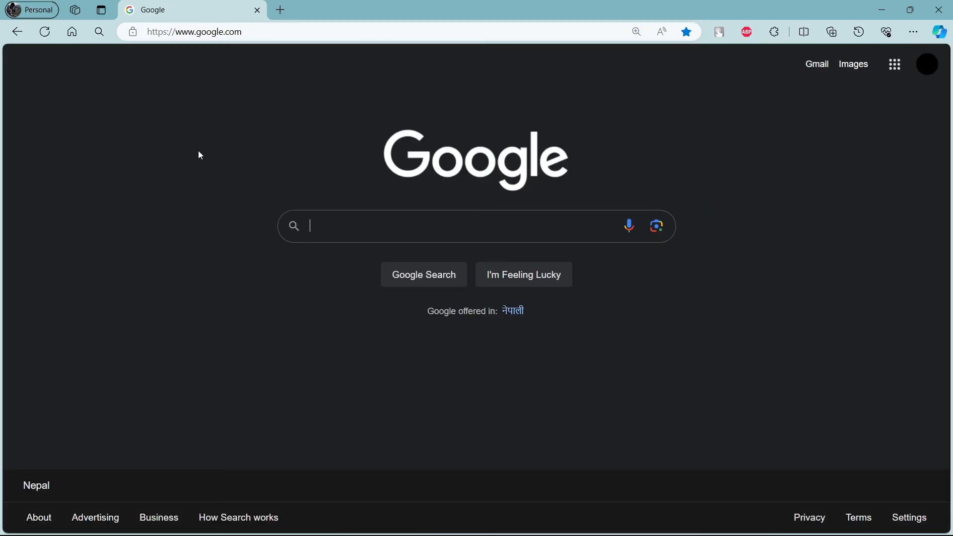
mouse_move(827, 182)
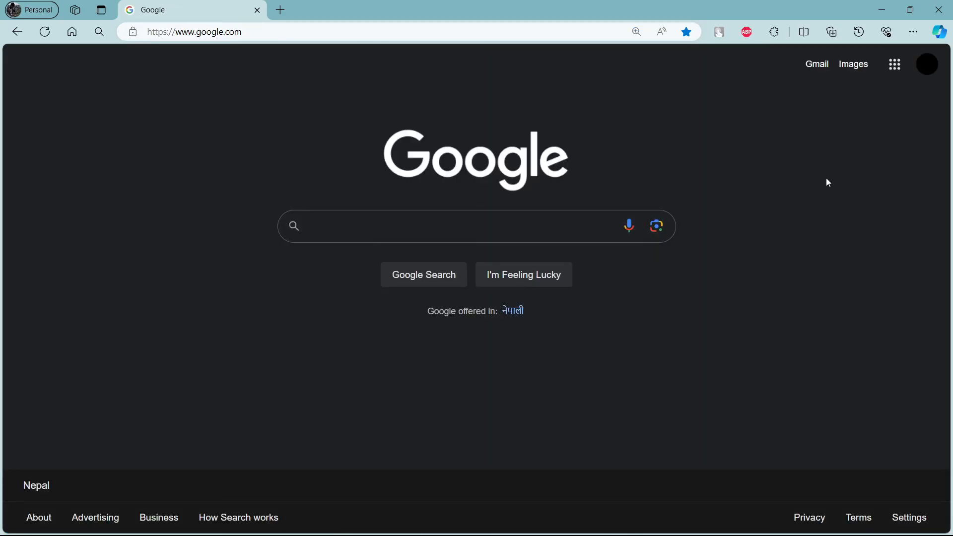
click(852, 63)
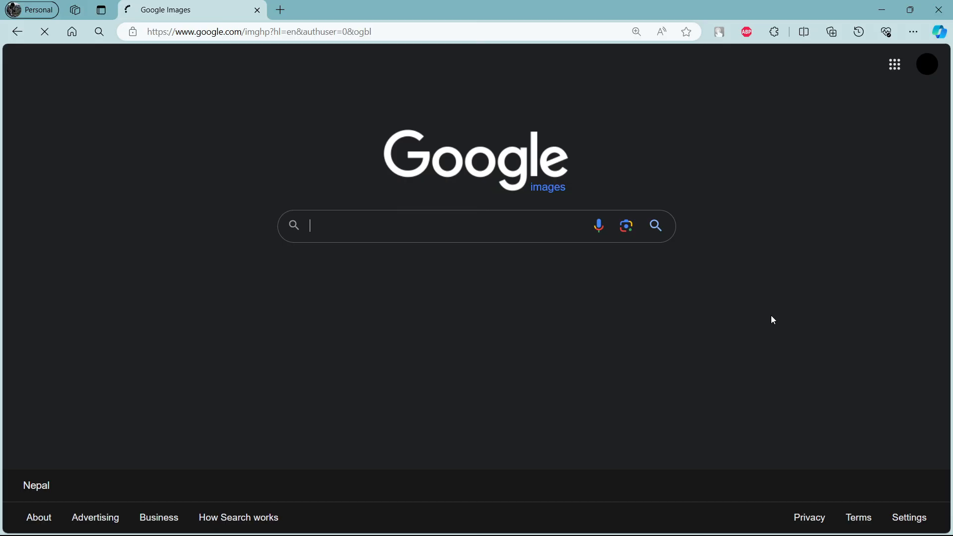
click(17, 32)
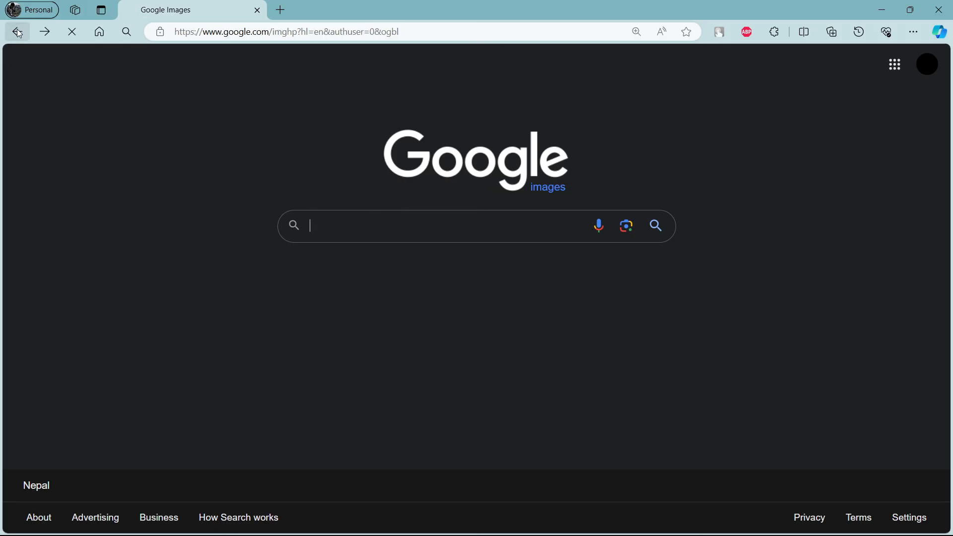
click(17, 32)
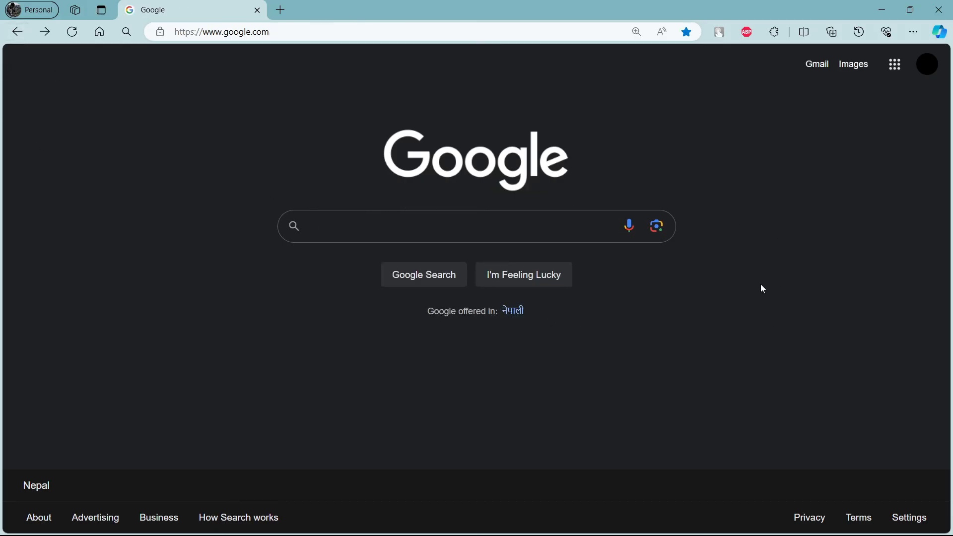